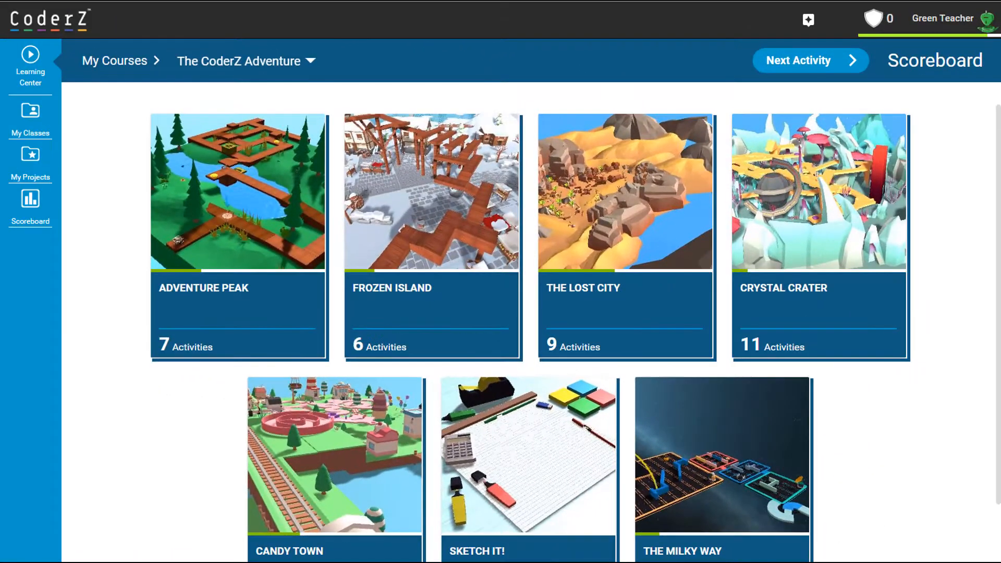
# - Browse the packs of Cyber Robotics 101, Cyber Robotics 102 and Python Gym via the course dropdown
pyautogui.click(243, 61)
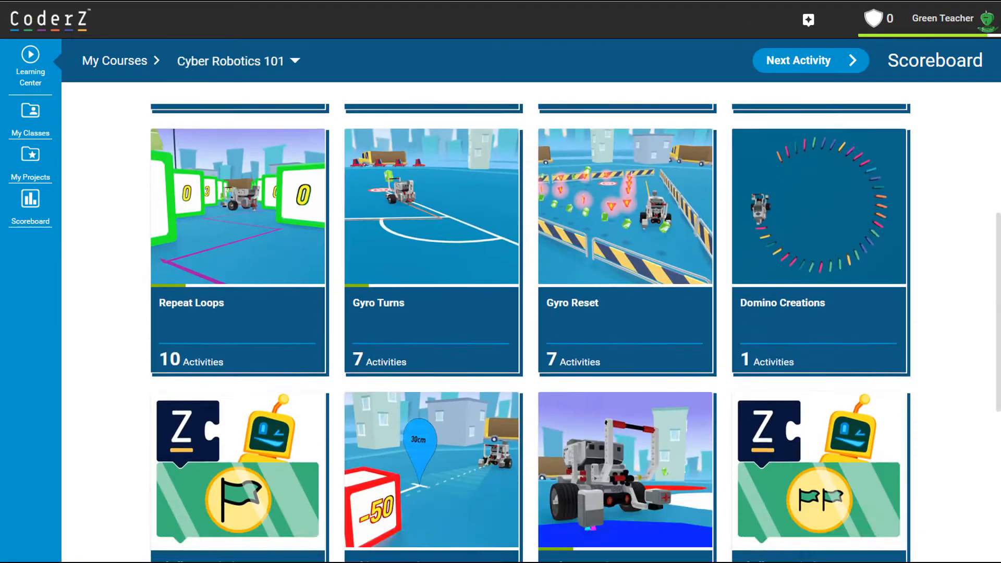
pyautogui.click(240, 60)
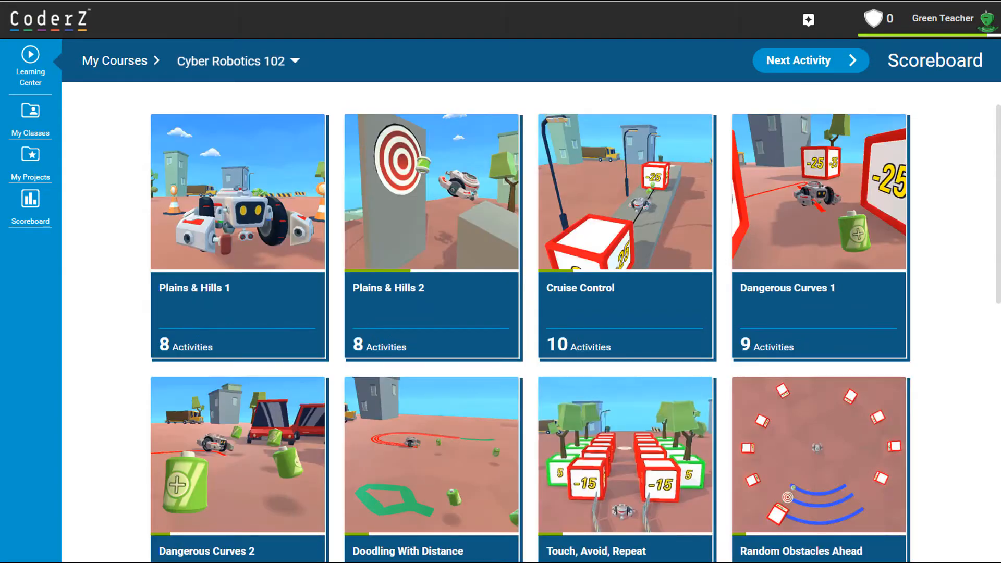
pyautogui.scroll(-3)
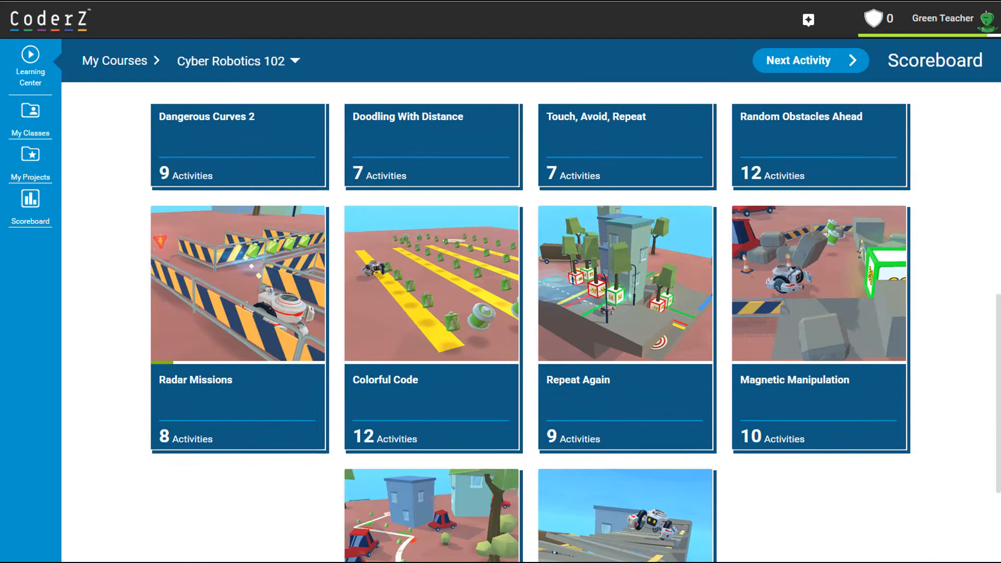
pyautogui.click(253, 60)
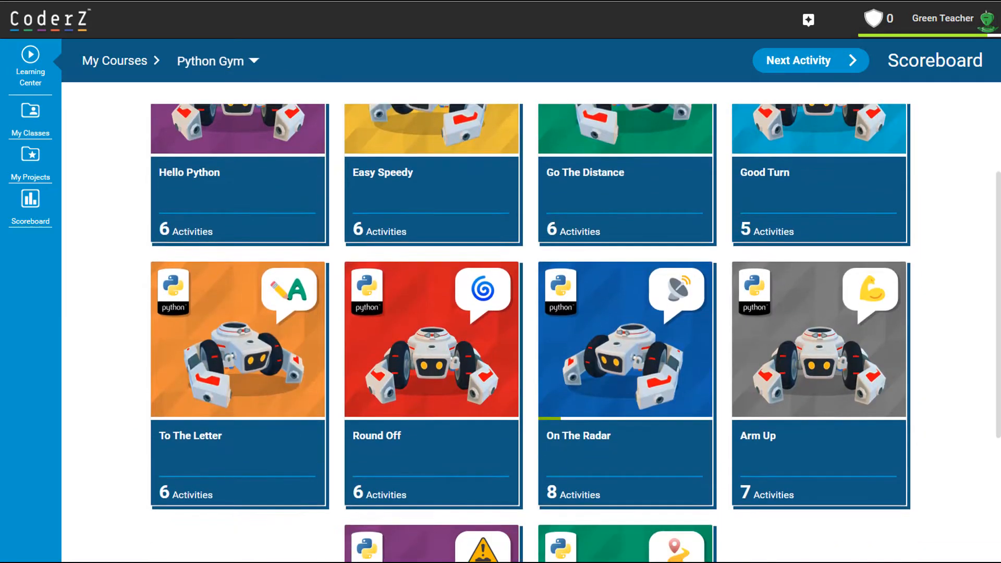
pyautogui.scroll(-3)
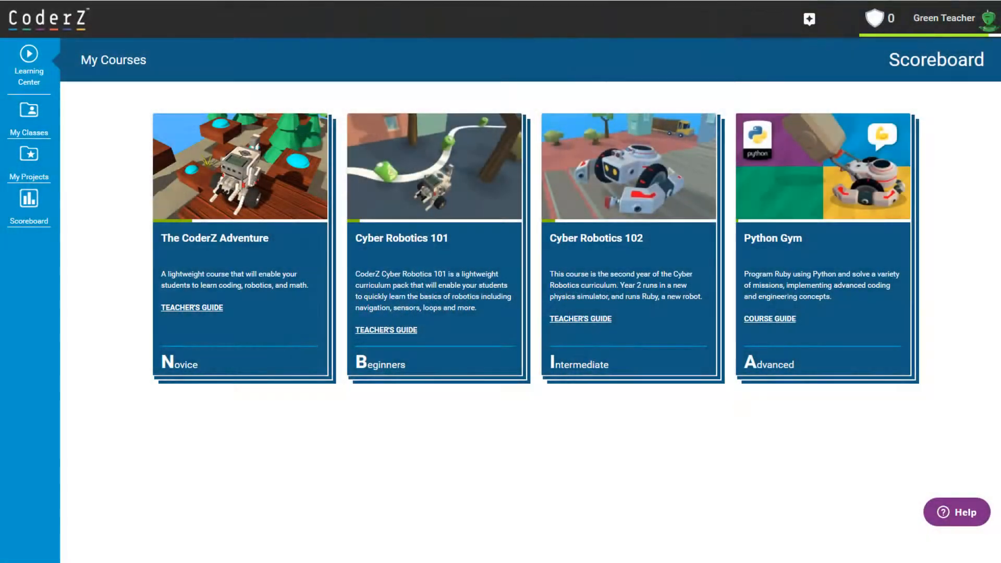
pyautogui.moveTo(28, 58)
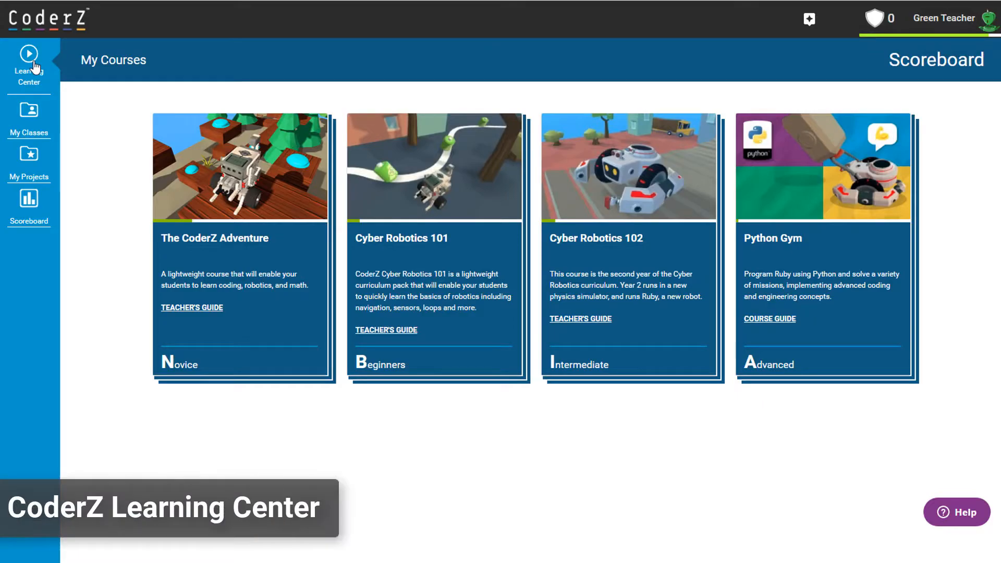
pyautogui.moveTo(84, 138)
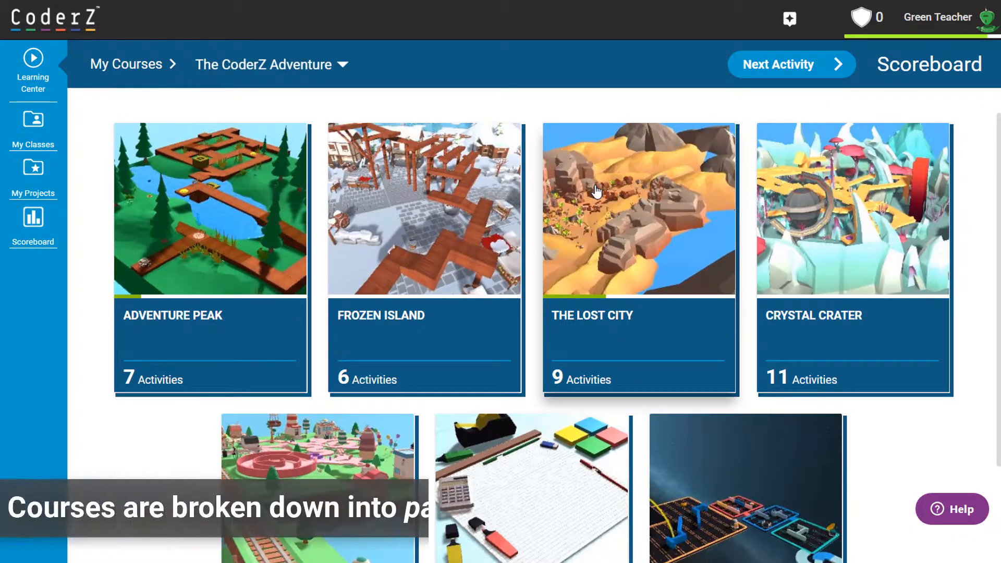
# - Open the Candy Town pack card and look through its Round Turns missions 1 to 10
pyautogui.scroll(-3)
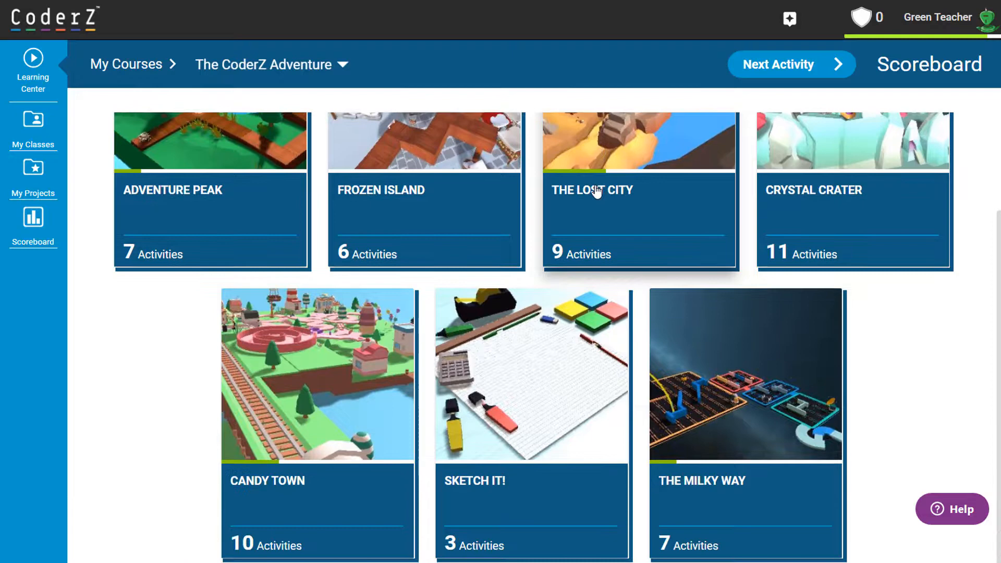
pyautogui.click(317, 374)
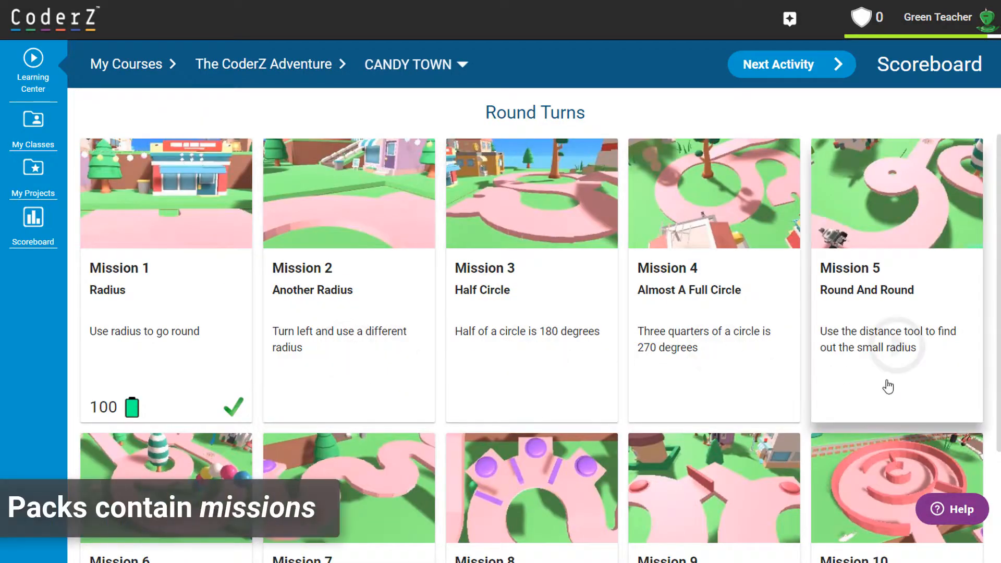
pyautogui.scroll(-3)
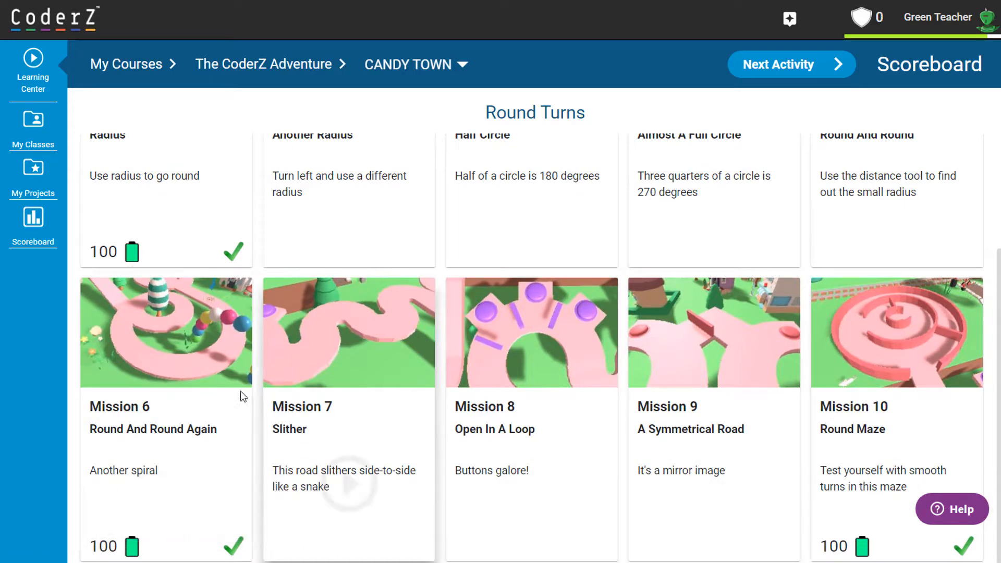
# - Open the Pre-Radar mission and step through its introductory tour tips until the tour closes
pyautogui.click(165, 332)
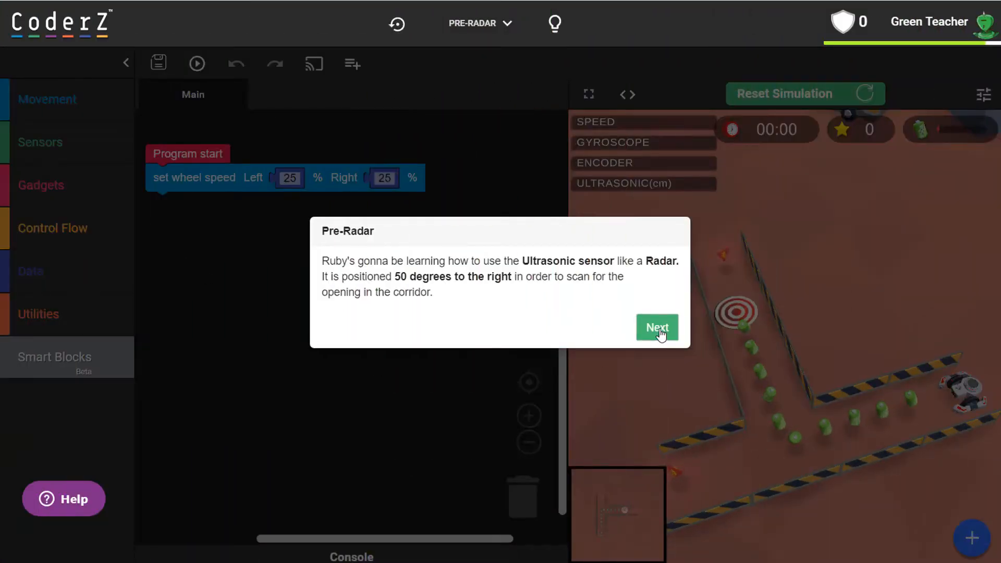
pyautogui.click(656, 327)
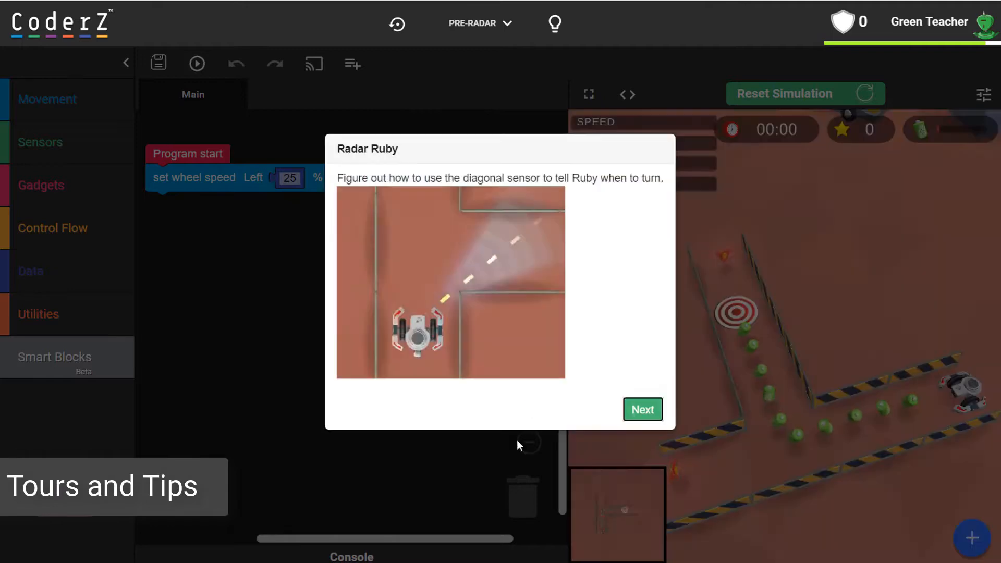
pyautogui.click(642, 408)
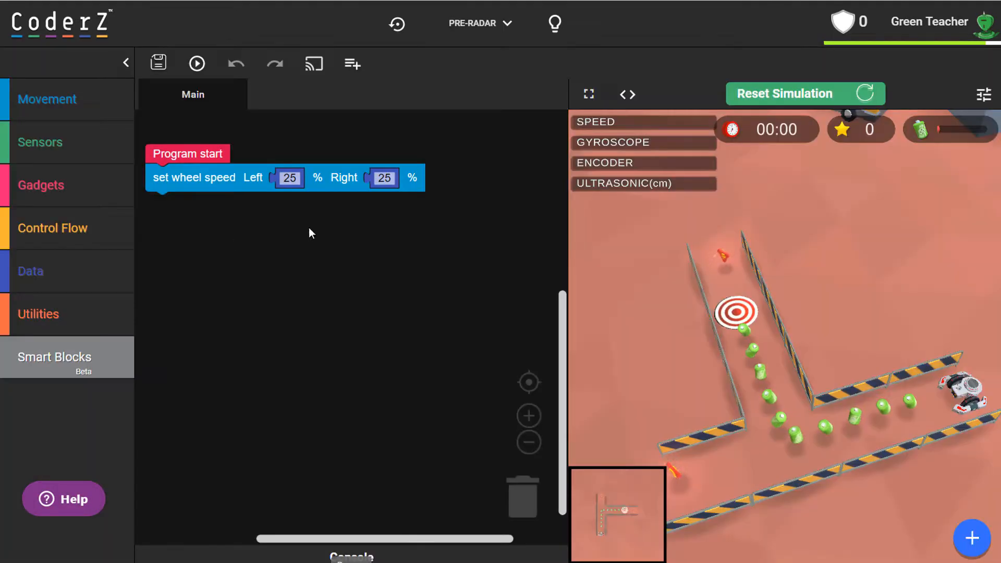
pyautogui.click(554, 24)
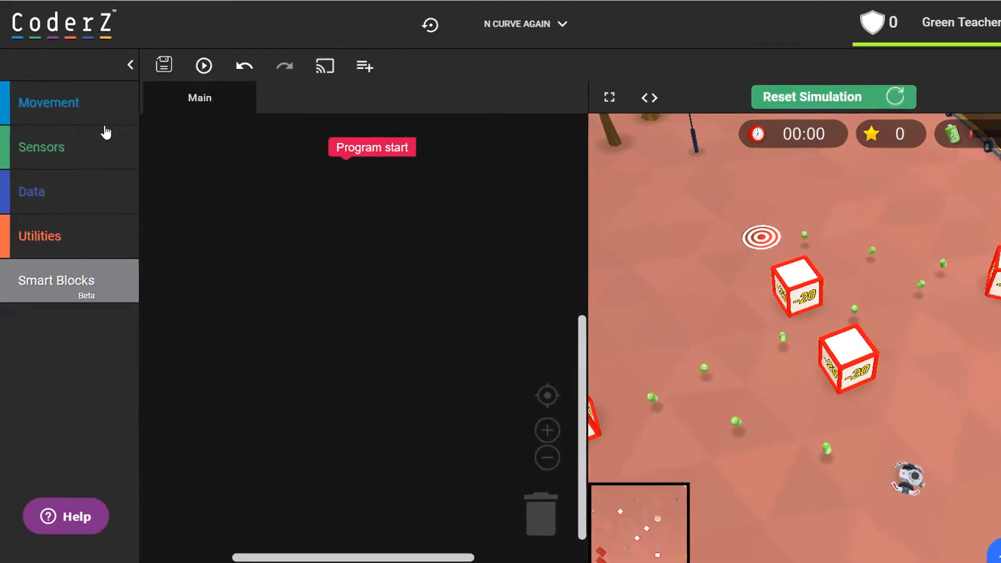
# - Build a drive 750 cm then turn to 135 degrees program, run and stop the simulation, and continue past mission complete
pyautogui.click(49, 102)
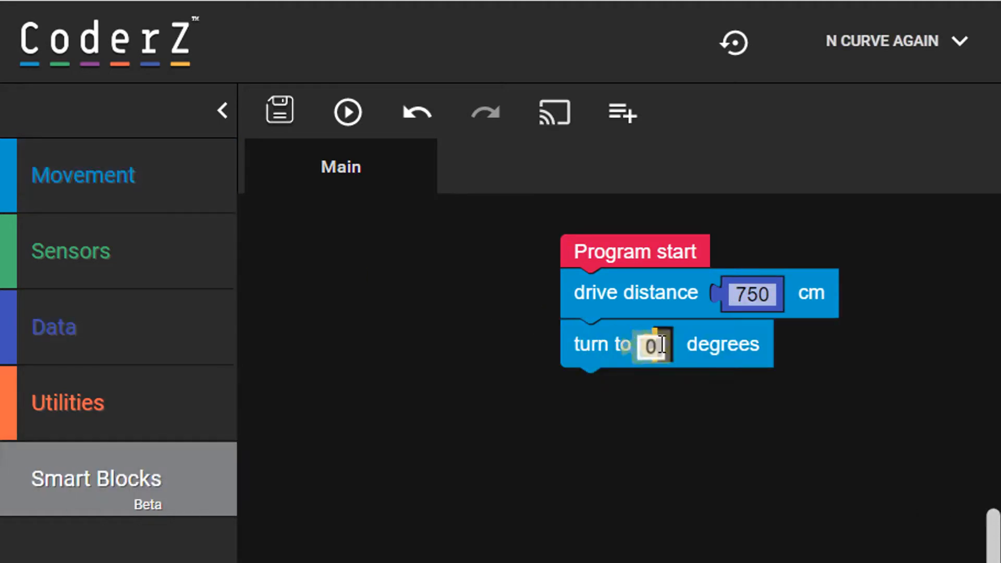
pyautogui.click(348, 113)
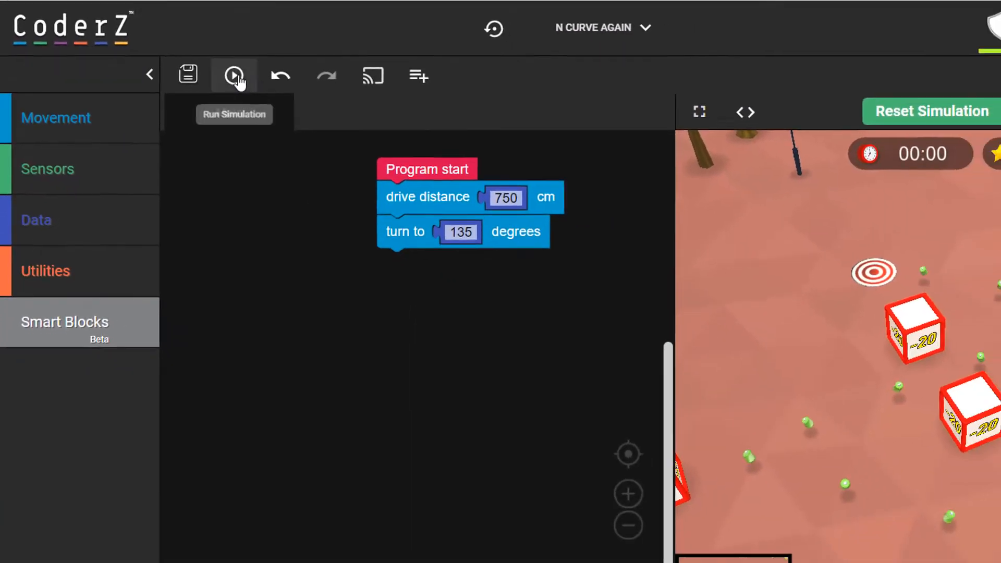
pyautogui.click(232, 75)
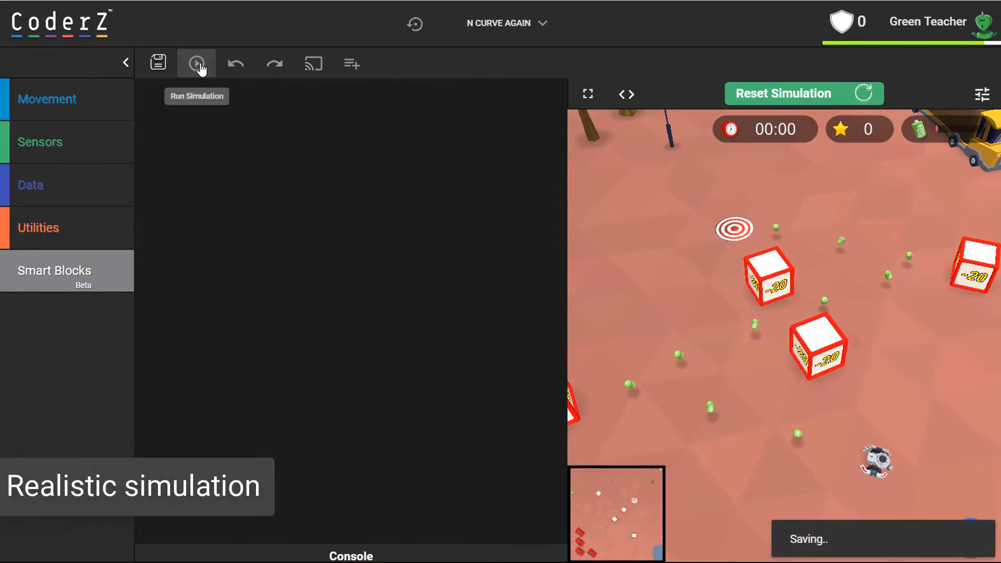
pyautogui.click(197, 64)
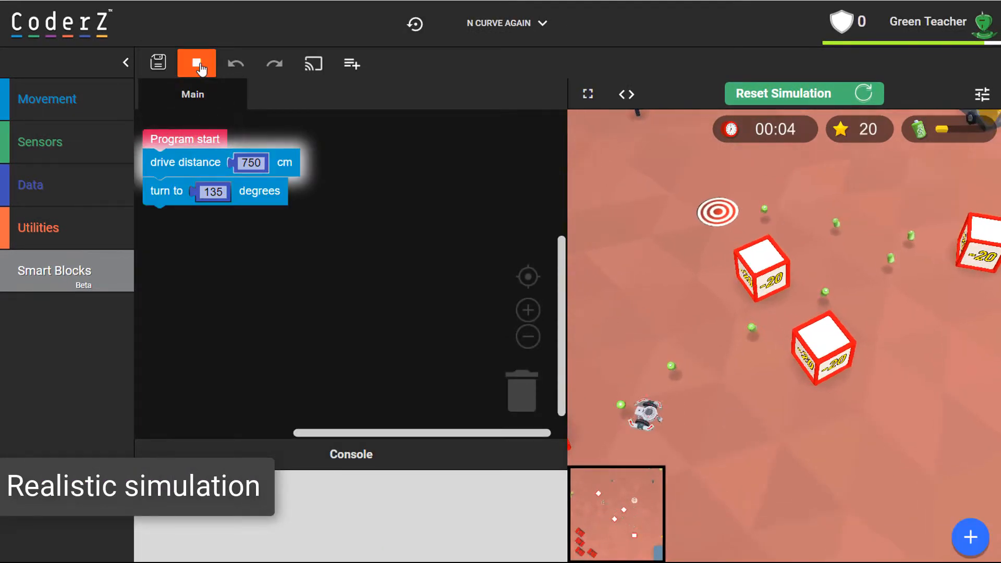
pyautogui.click(586, 94)
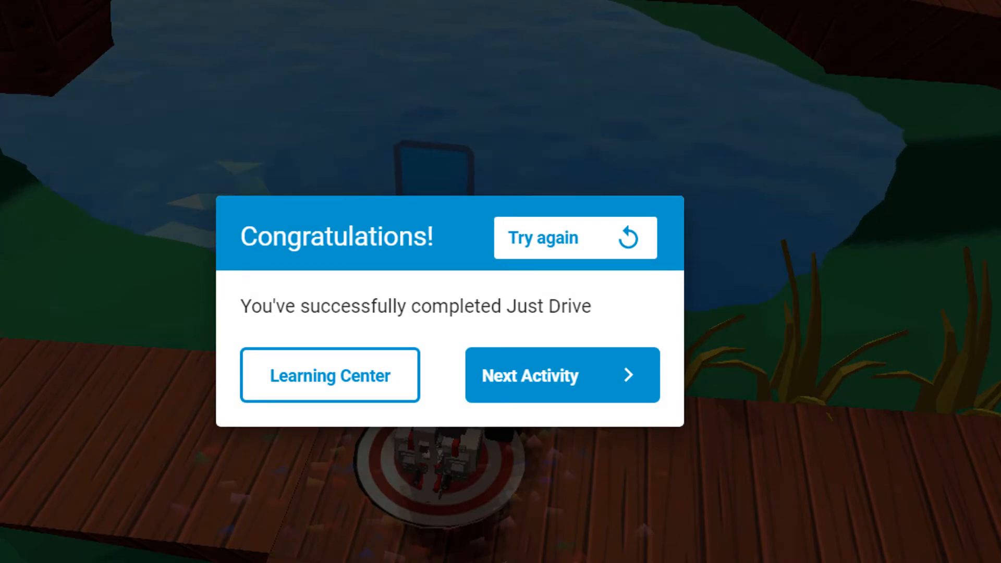
pyautogui.click(562, 375)
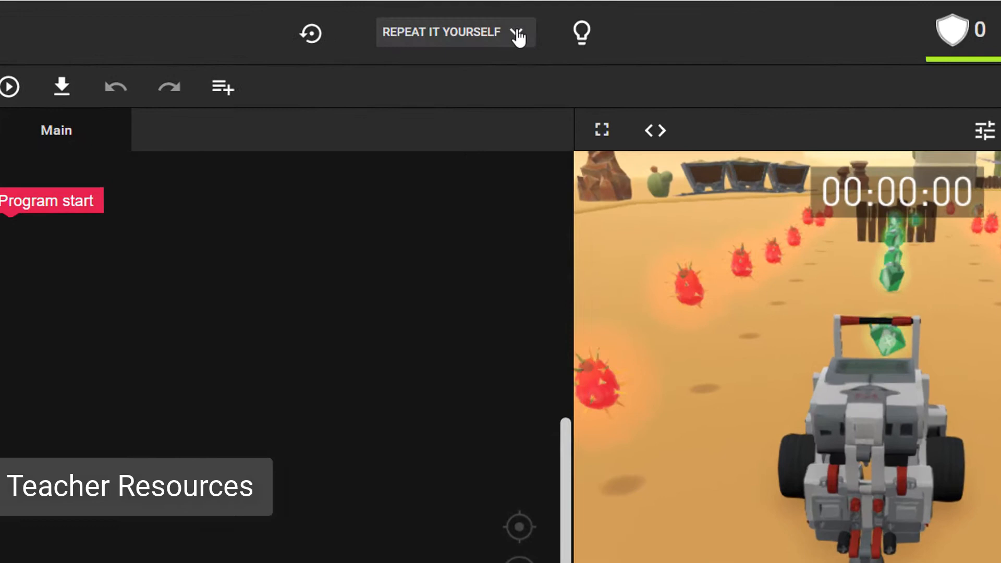
# - Load the Repeat It Yourself sample solution from the mission options and confirm it
pyautogui.click(455, 33)
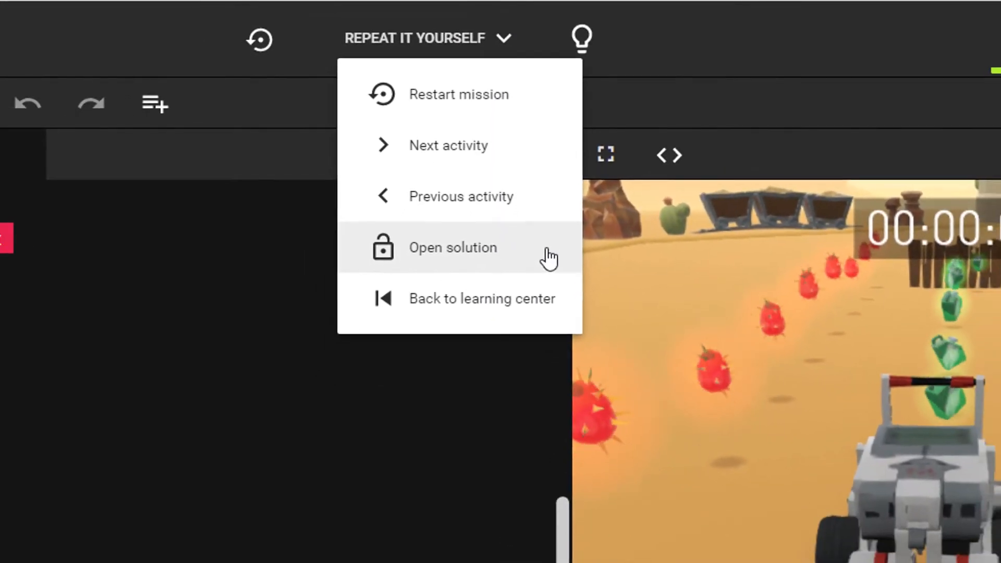
pyautogui.click(452, 247)
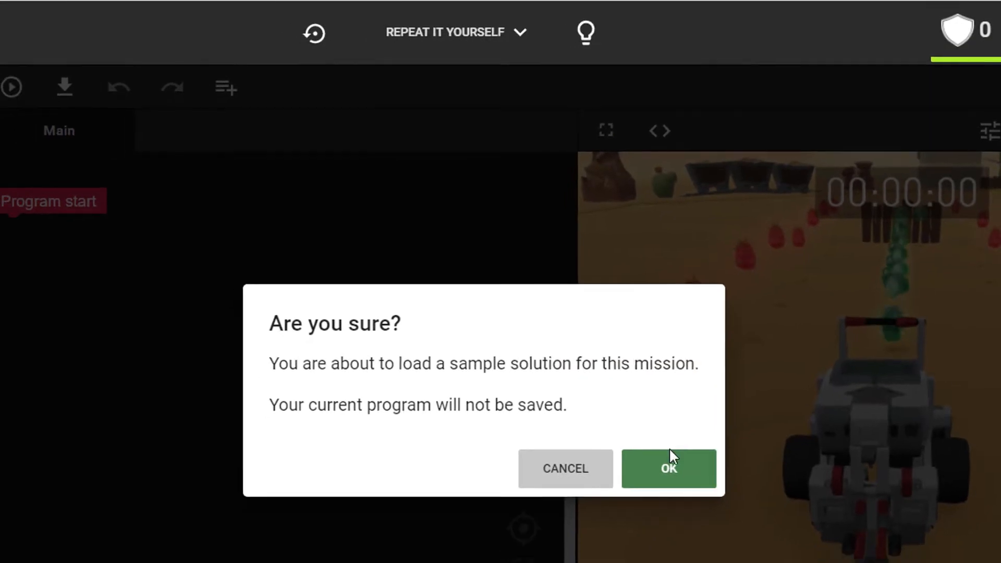
pyautogui.click(667, 469)
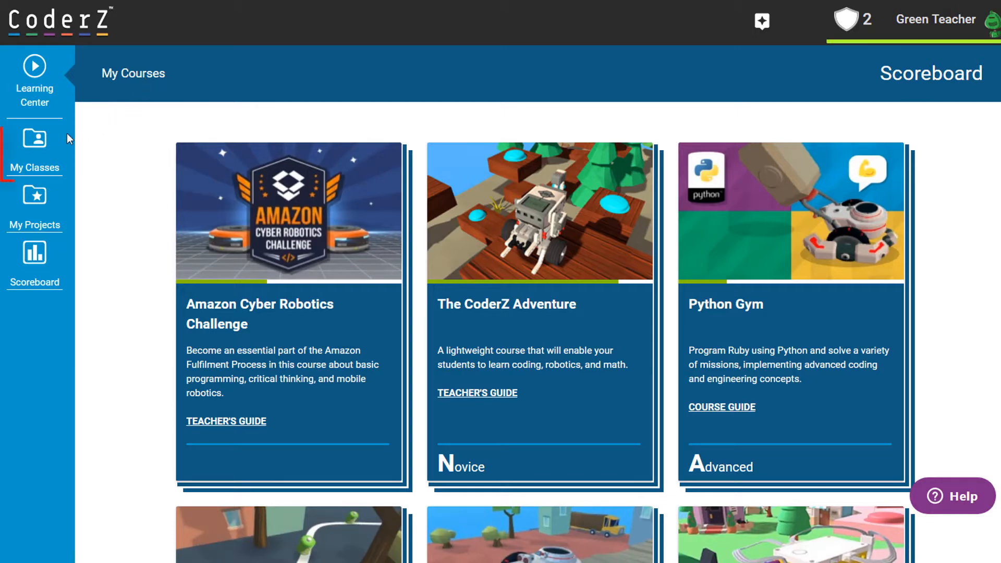
# - Show the class heat map for Avengers Assemble on The CoderZ Adventure course
pyautogui.click(34, 139)
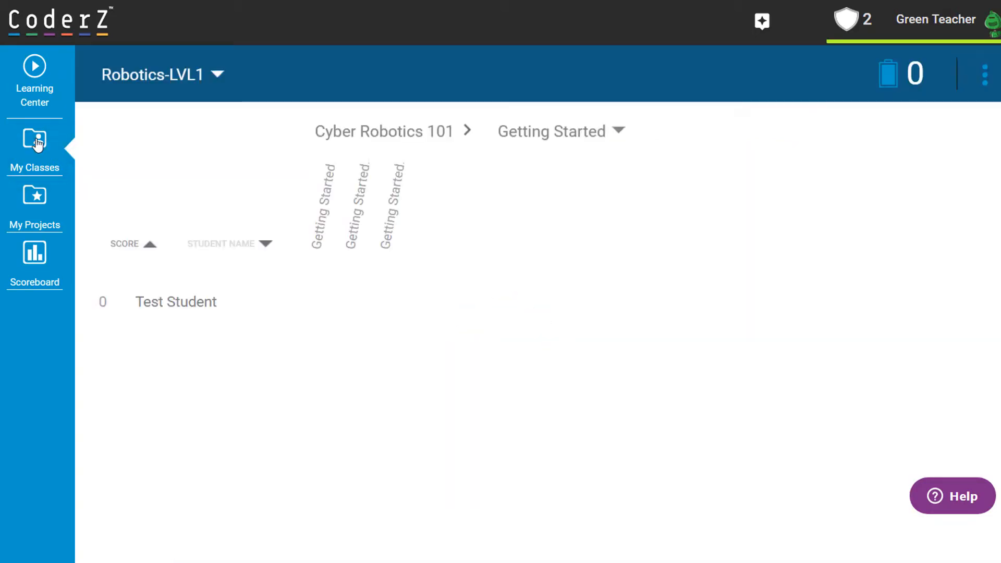
pyautogui.click(163, 74)
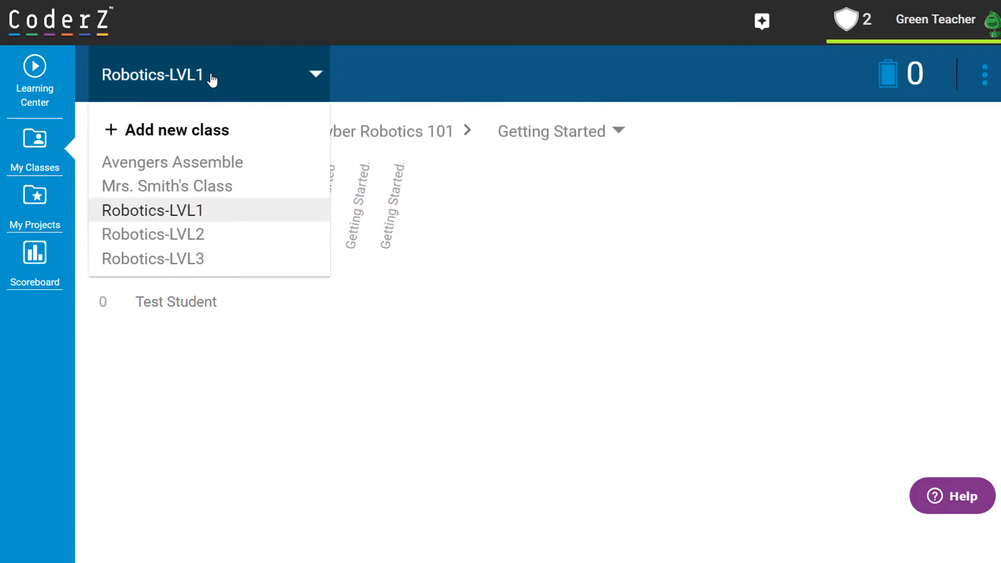
pyautogui.click(172, 161)
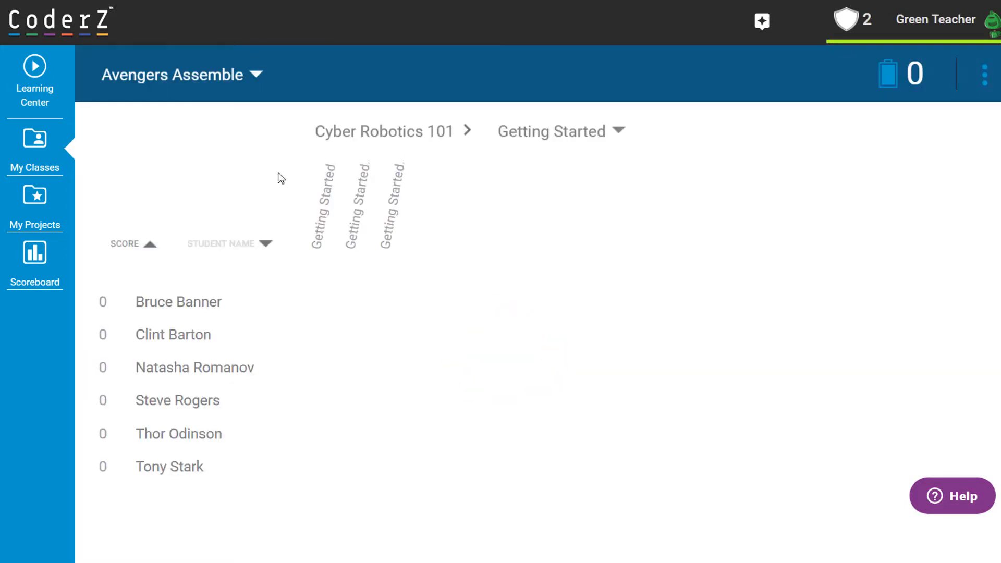
pyautogui.click(384, 131)
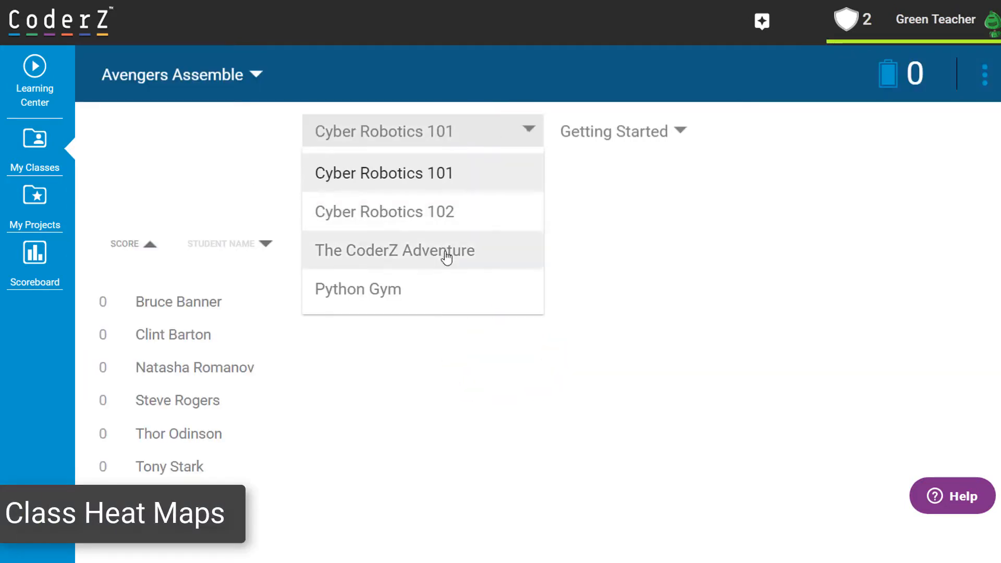
pyautogui.click(394, 250)
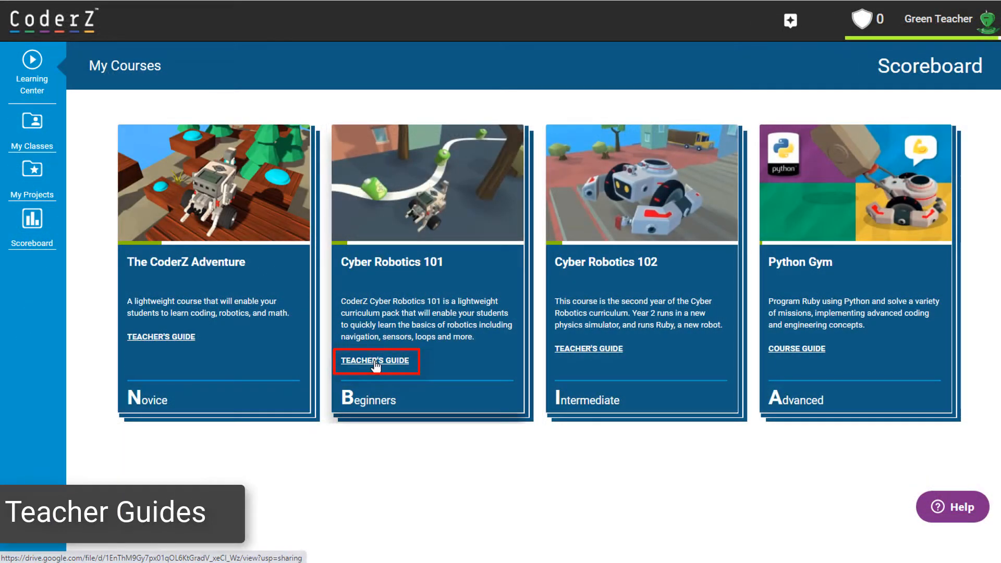
# - Open the Cyber Robotics 101 Teacher's Guide PDF and scroll to its Course Outline sessions
pyautogui.click(374, 360)
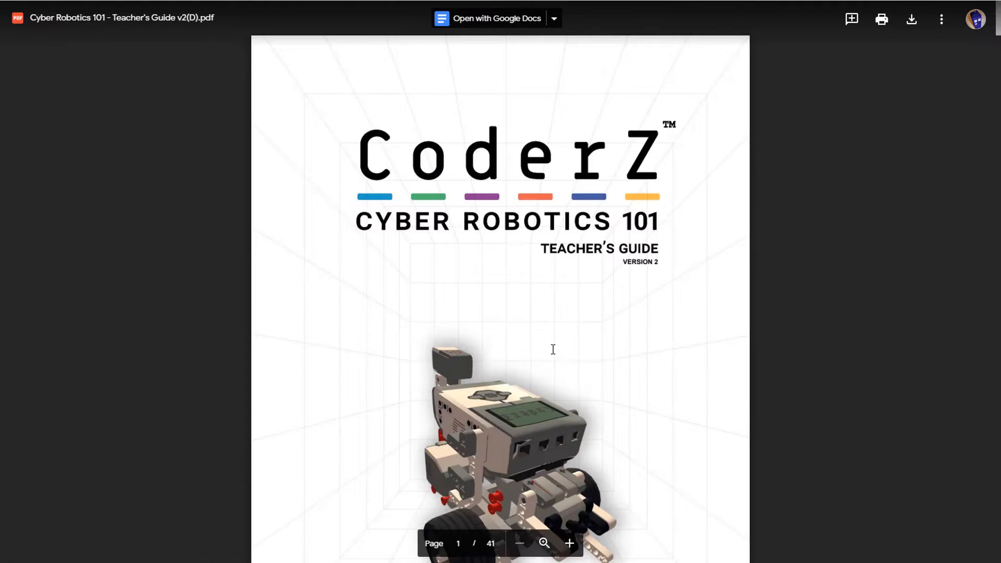
pyautogui.scroll(-3)
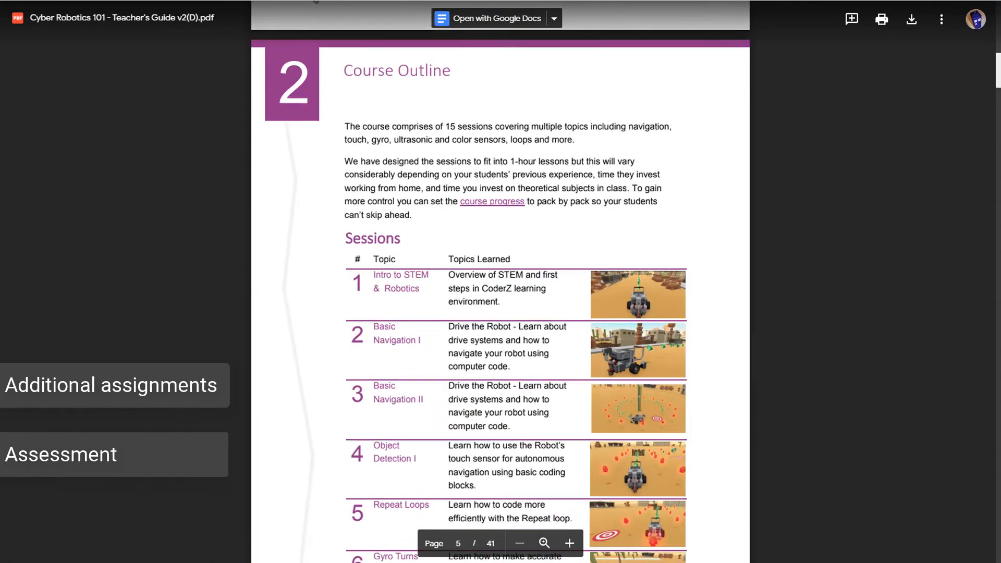
pyautogui.scroll(-3)
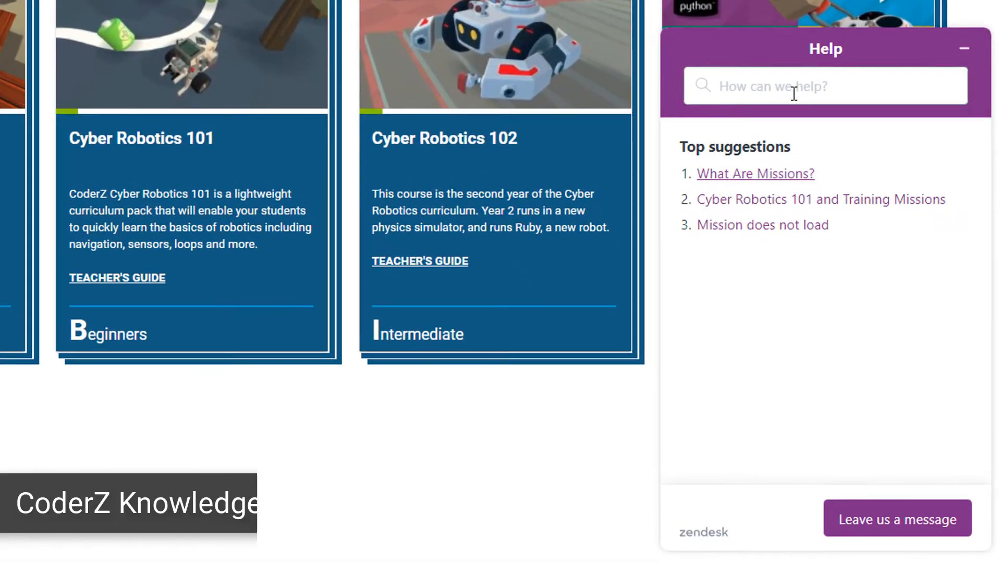
# - Search the Help panel for 'invite student'
pyautogui.write('invite student')
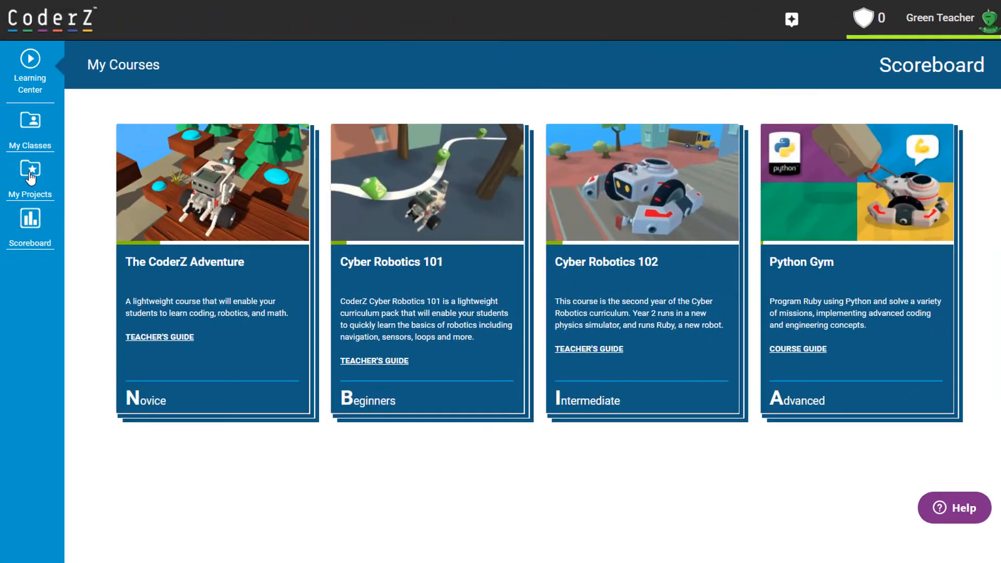
# - Review the My Projects list of saved projects, then show a Python course's mission cards
pyautogui.click(29, 181)
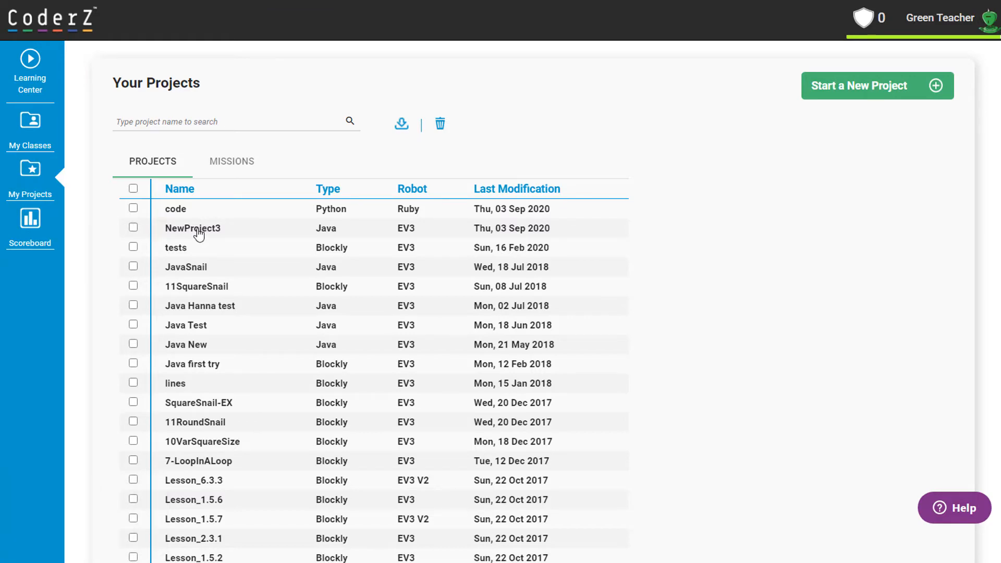
pyautogui.click(192, 228)
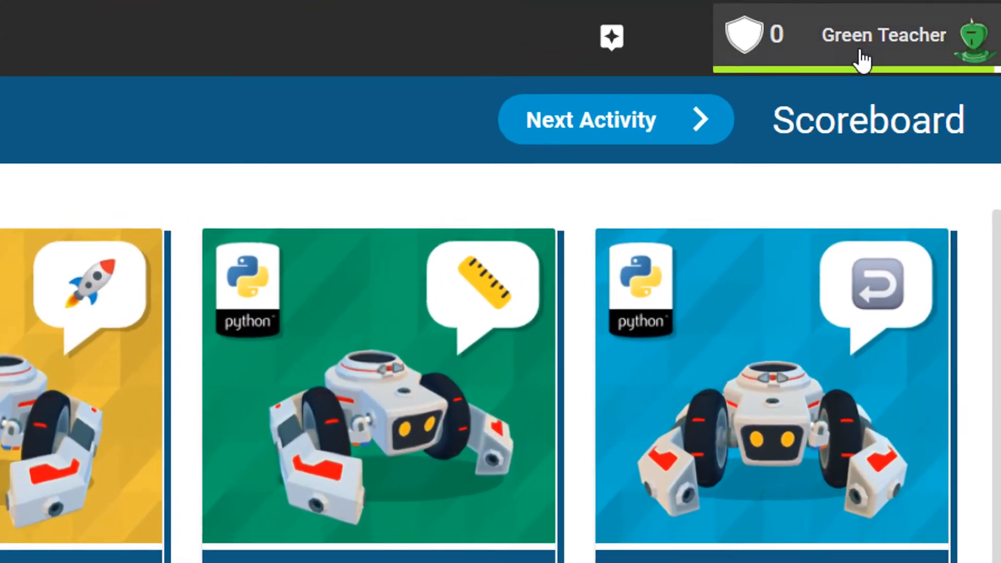
# - Check the account details from the user menu, then choose an interface language on the Language page
pyautogui.click(883, 35)
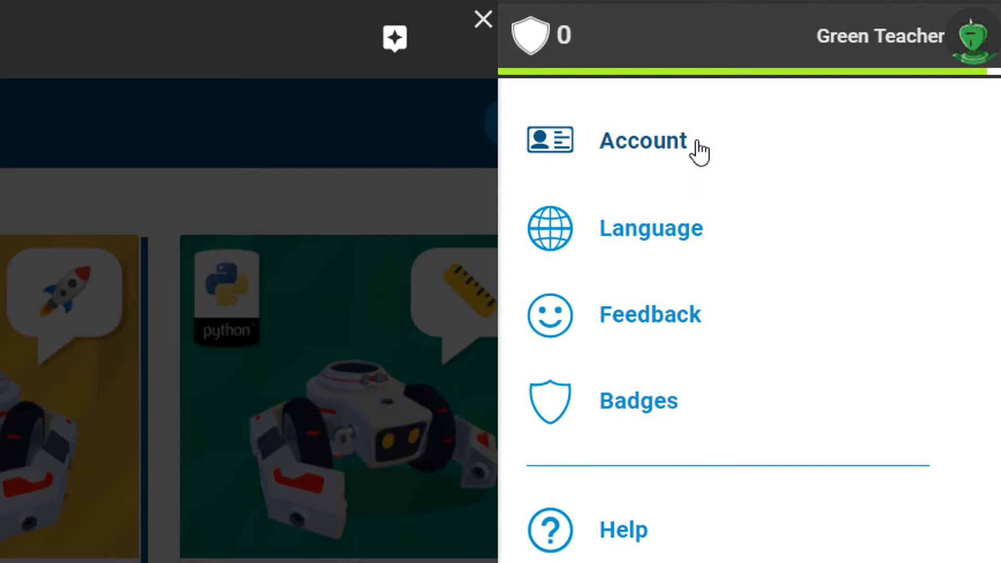
pyautogui.click(643, 140)
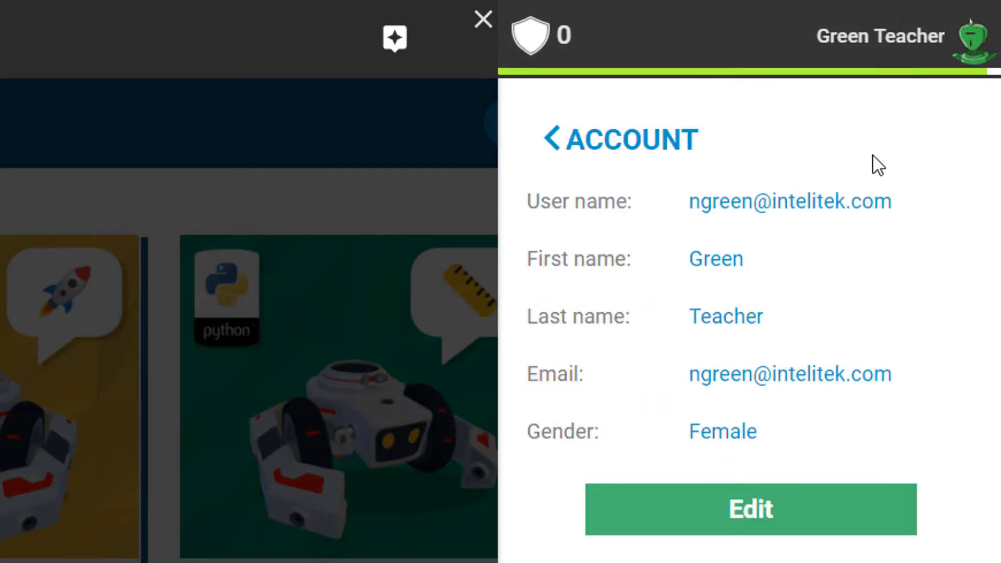
pyautogui.click(552, 139)
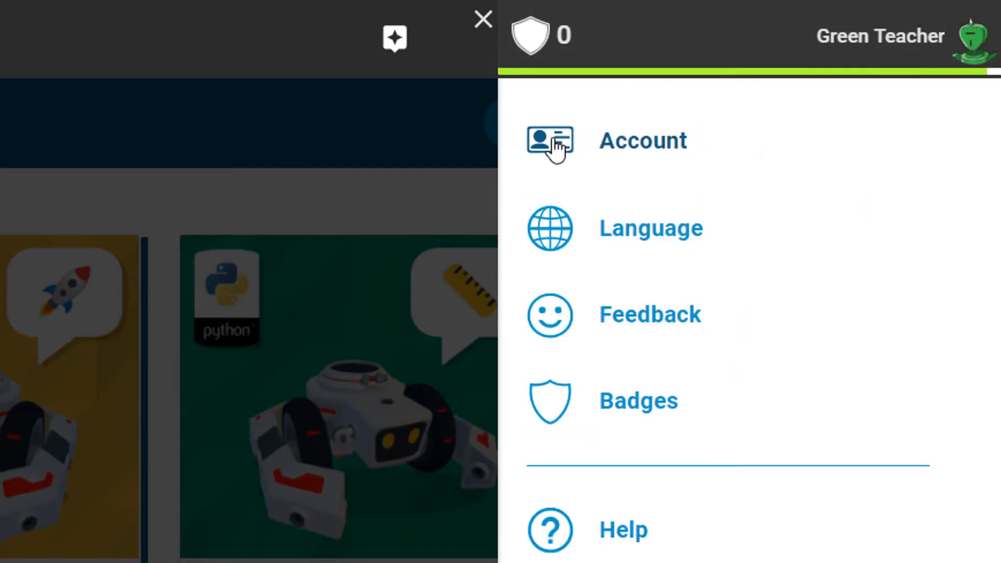
pyautogui.click(651, 228)
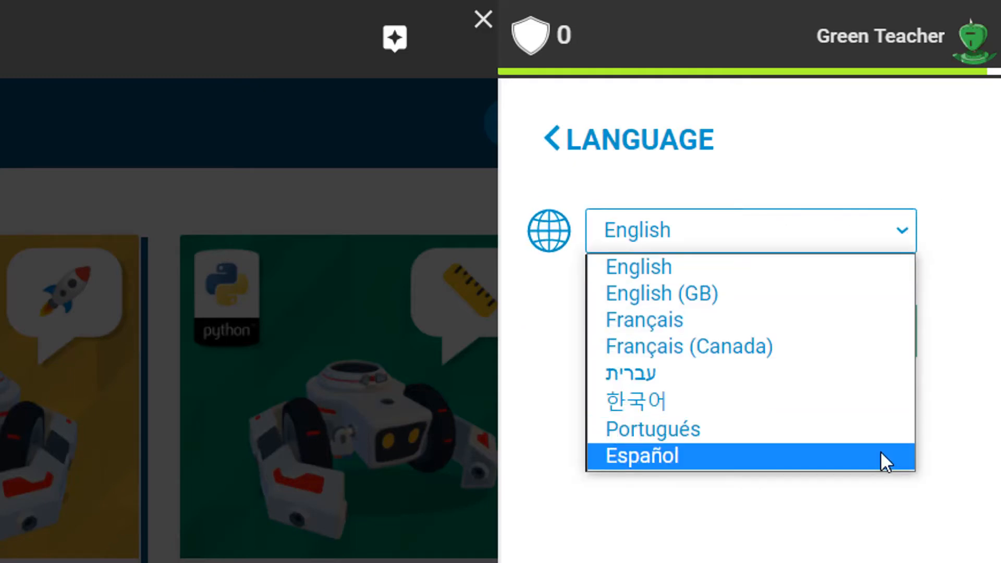
pyautogui.click(640, 455)
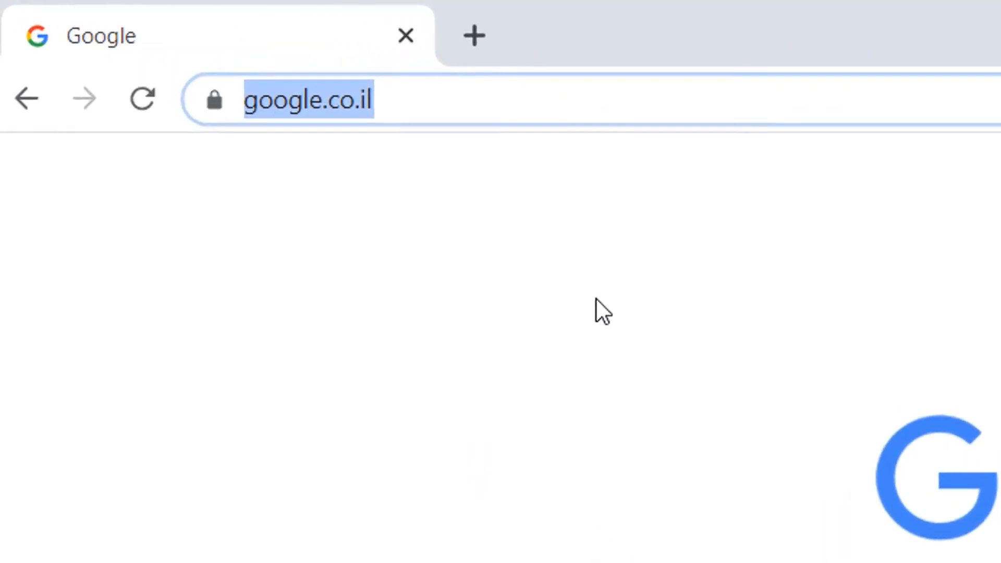
# - Load the CoderZ login page at play.gocoderz.com in Chrome
pyautogui.write('play.gocoderz')
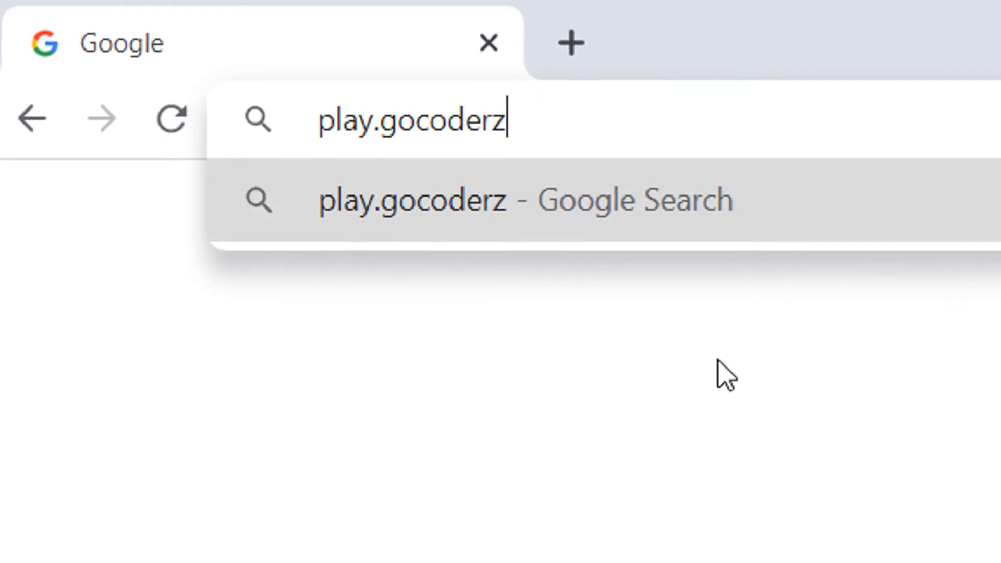
pyautogui.press('enter')
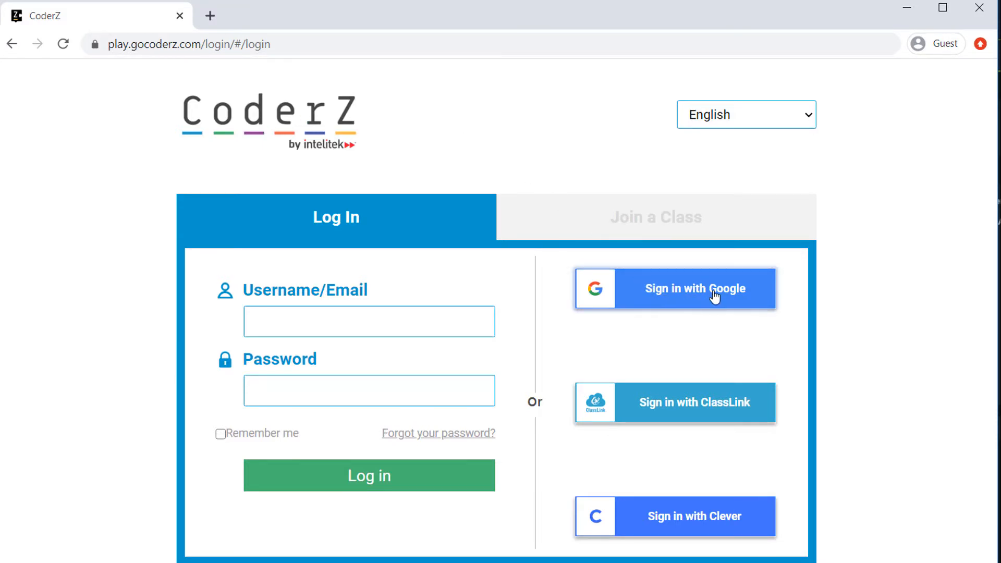
# - Sign in with Google by submitting the account email and password
pyautogui.click(694, 288)
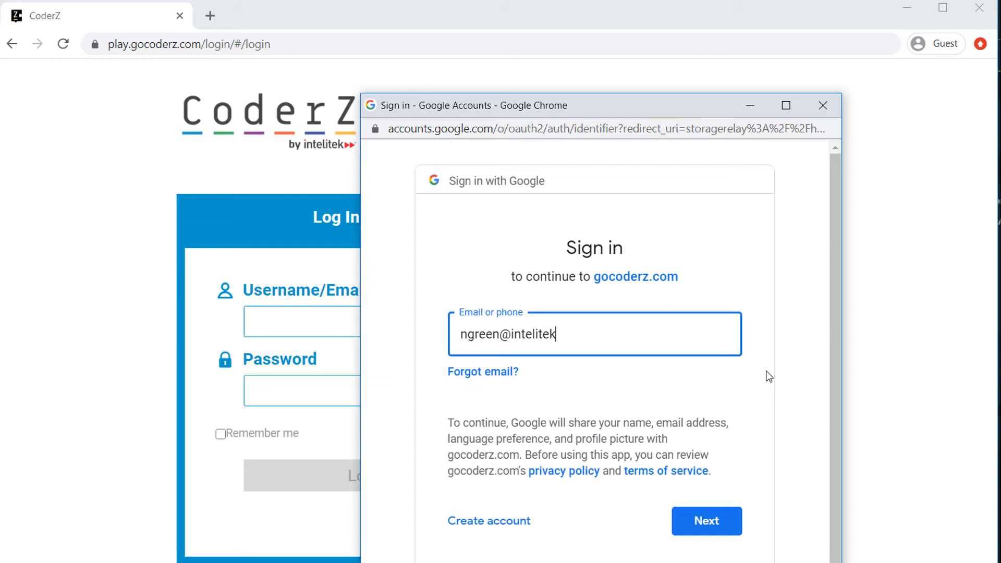
pyautogui.click(706, 520)
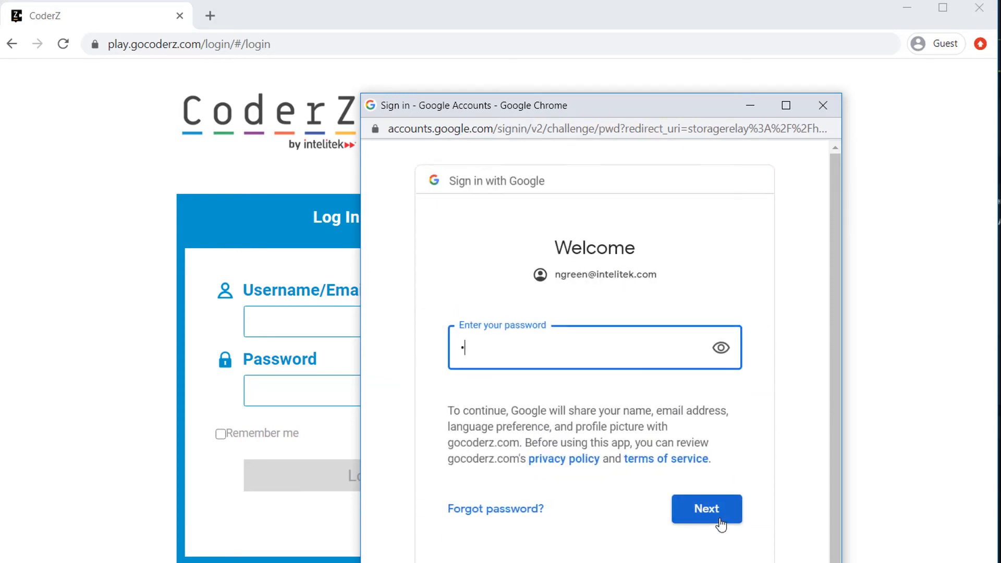
pyautogui.click(706, 509)
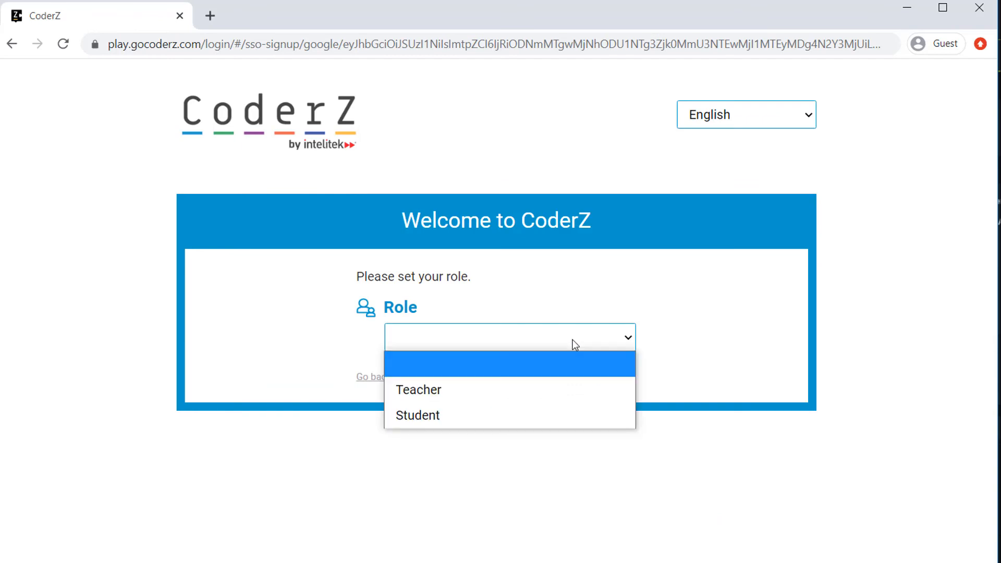
# - Create the CoderZ account as a Teacher and dismiss the welcome message
pyautogui.click(418, 390)
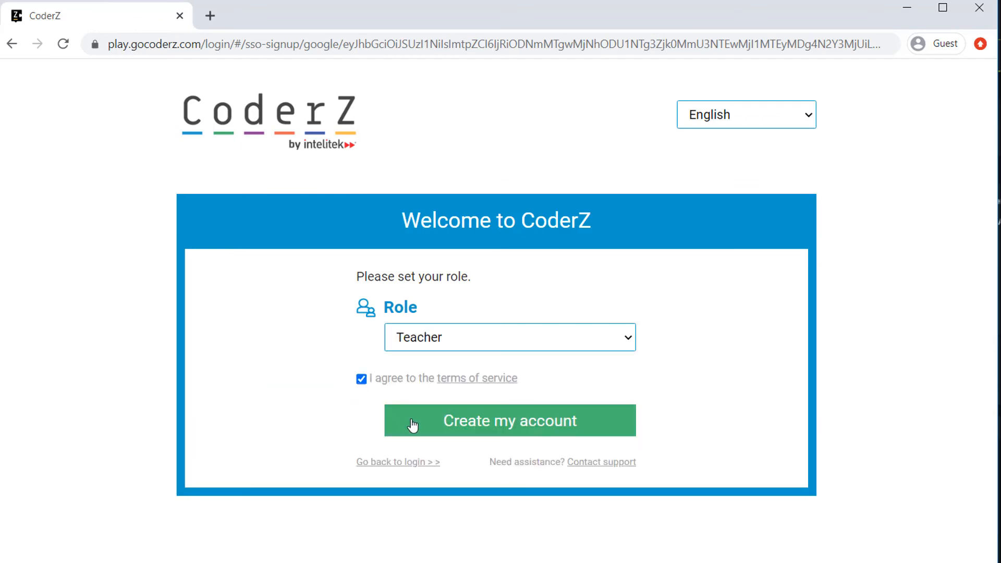
pyautogui.click(509, 420)
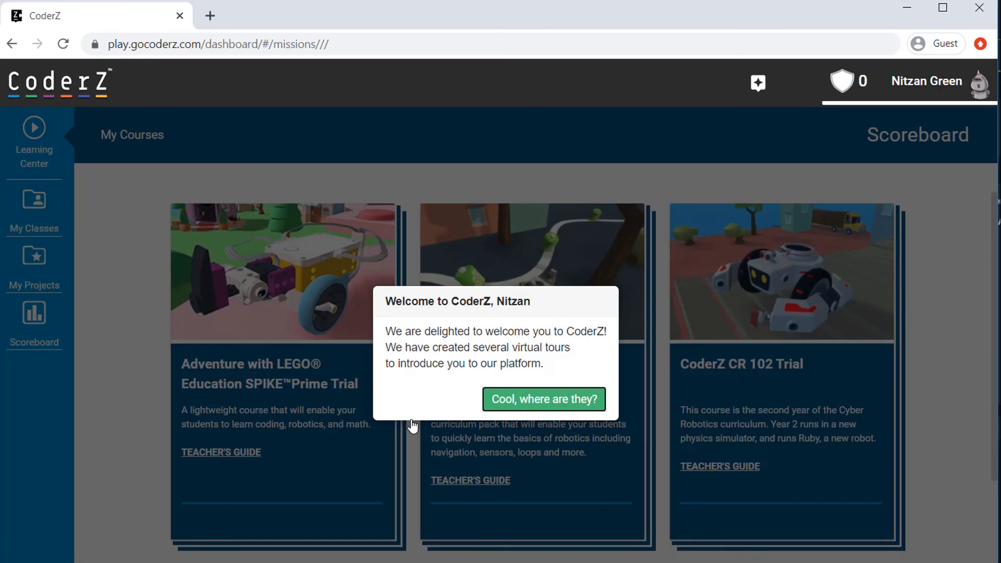
pyautogui.click(544, 399)
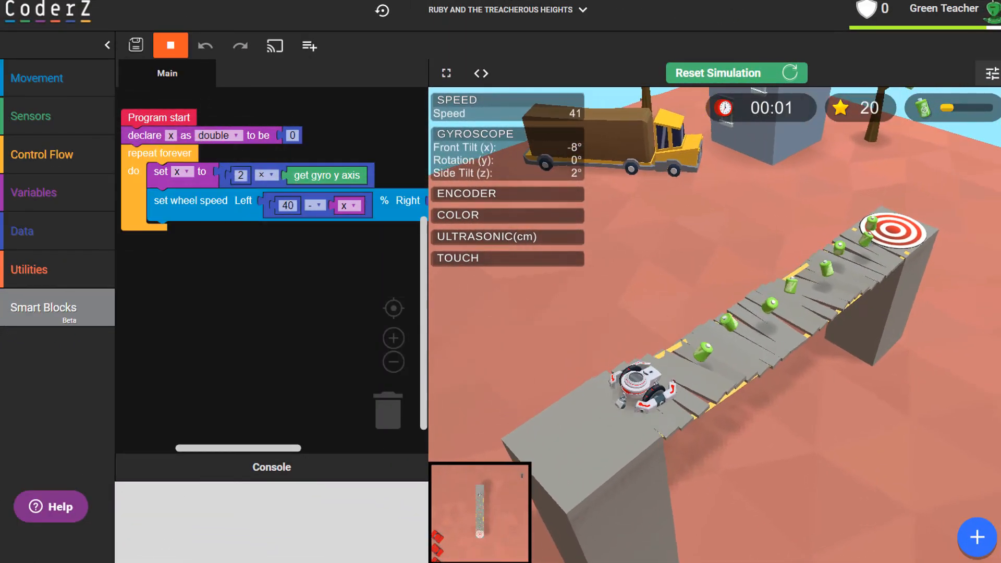